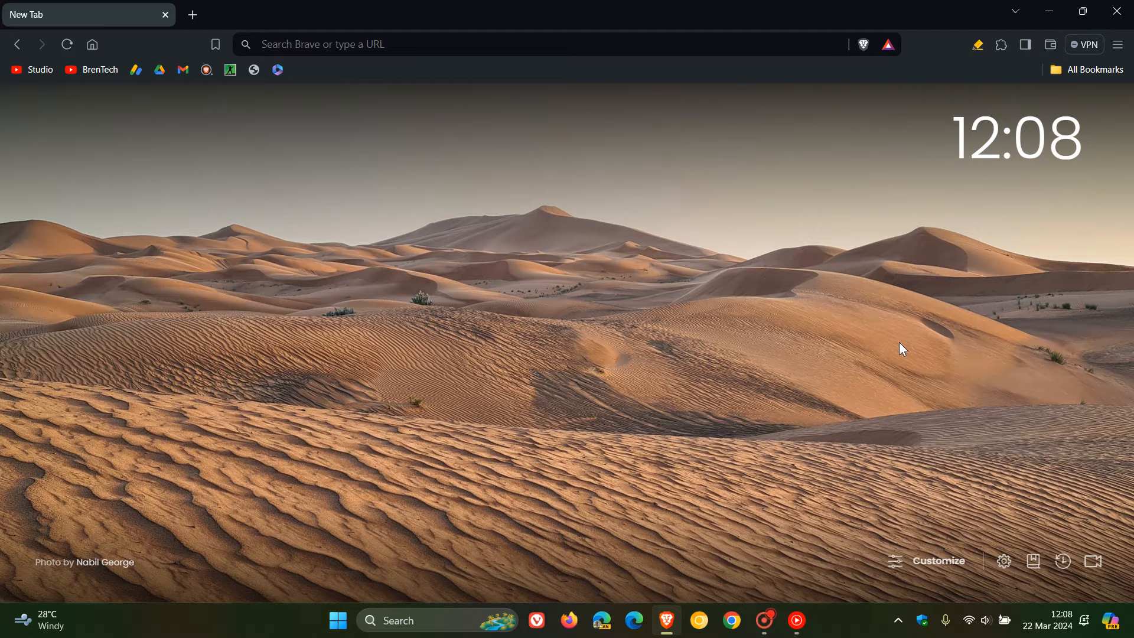
mouse_move(875, 273)
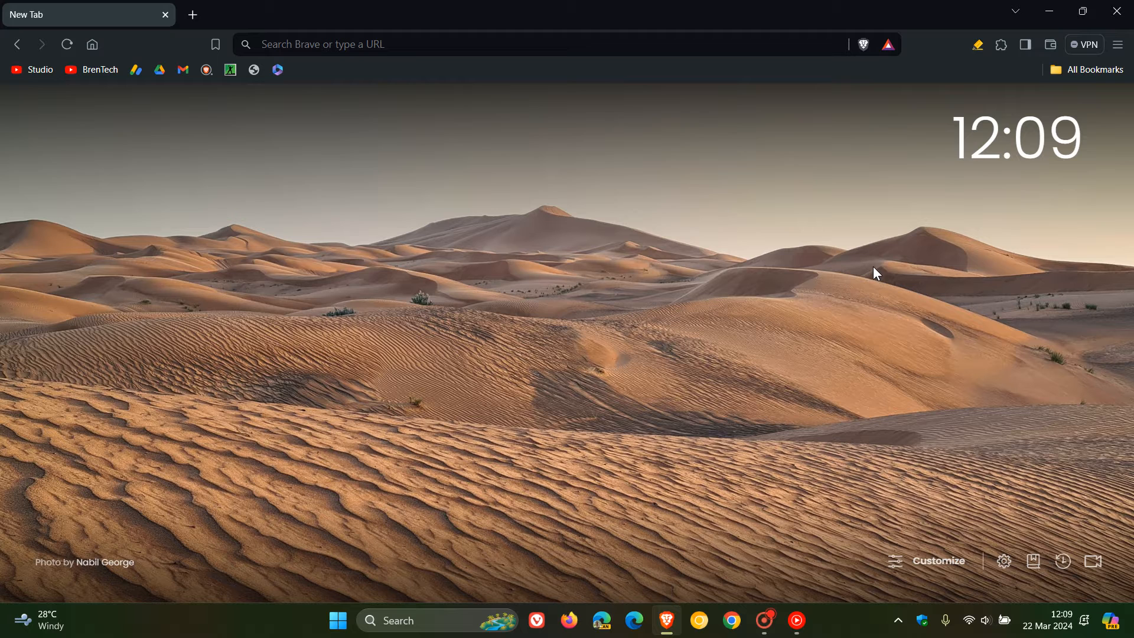
mouse_move(1025, 44)
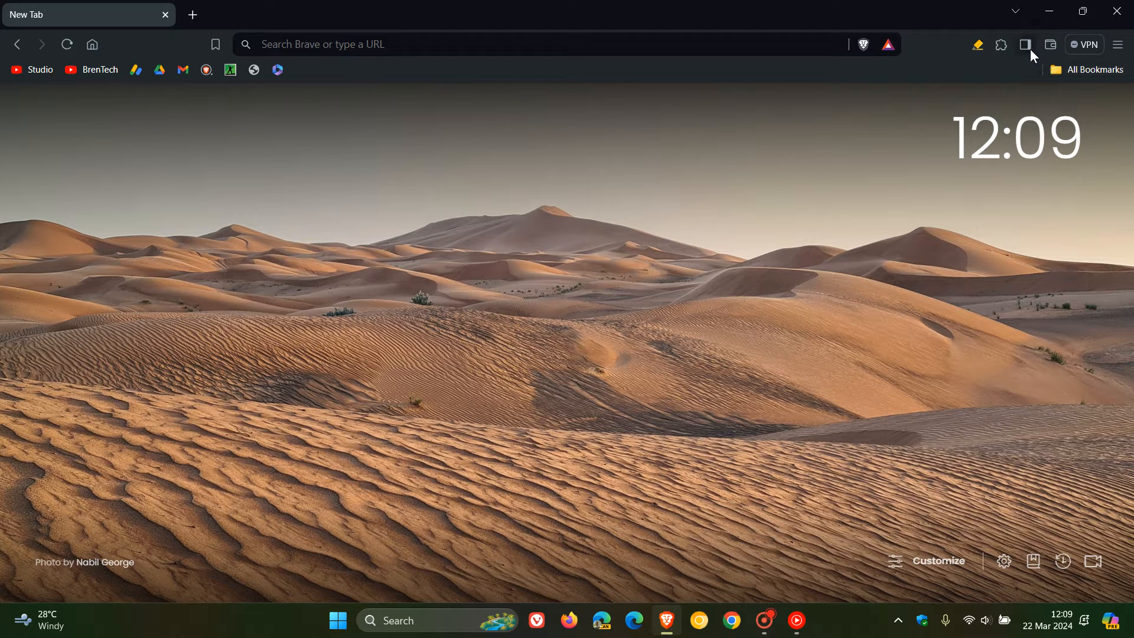
Show the Brave Firewall + VPN offer panel from the toolbar
left_click(1085, 45)
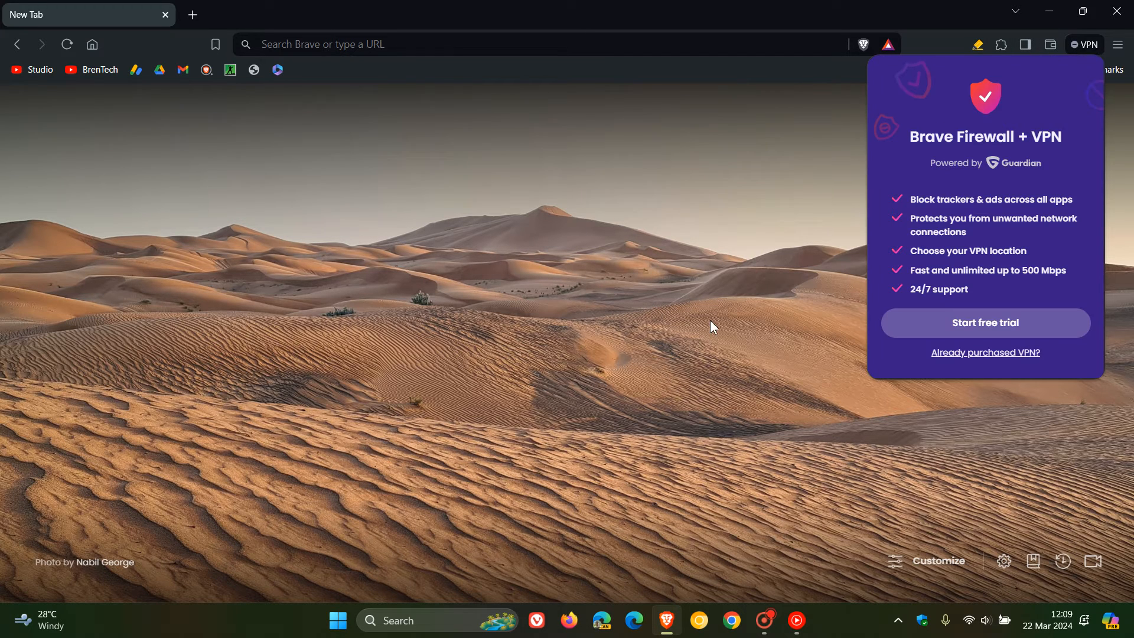
mouse_move(735, 264)
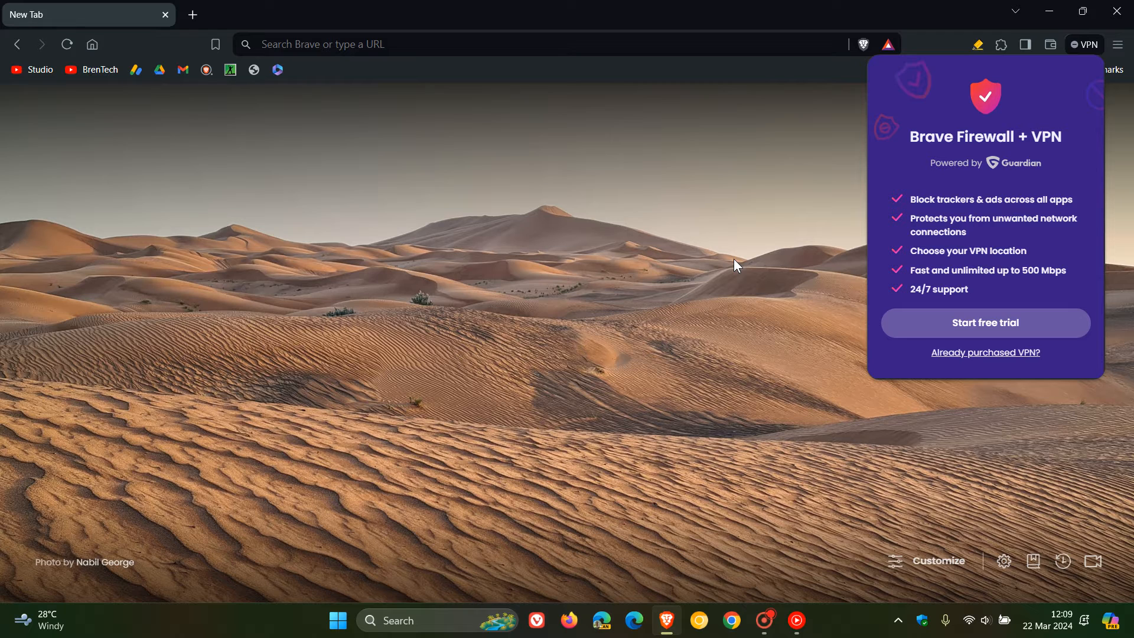
mouse_move(1017, 175)
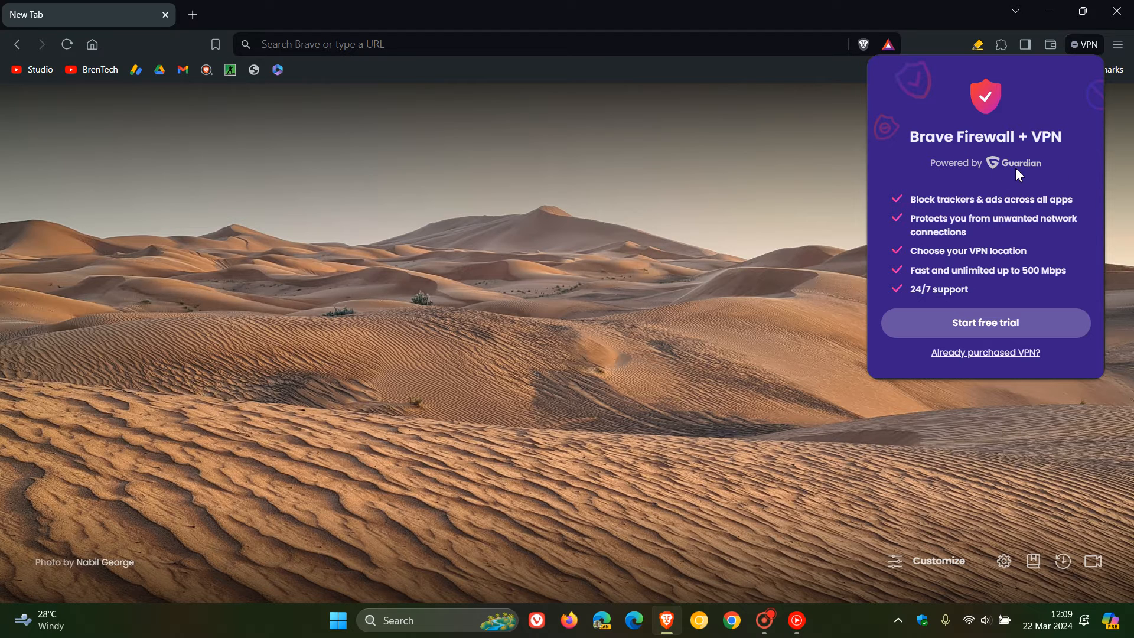
mouse_move(985, 330)
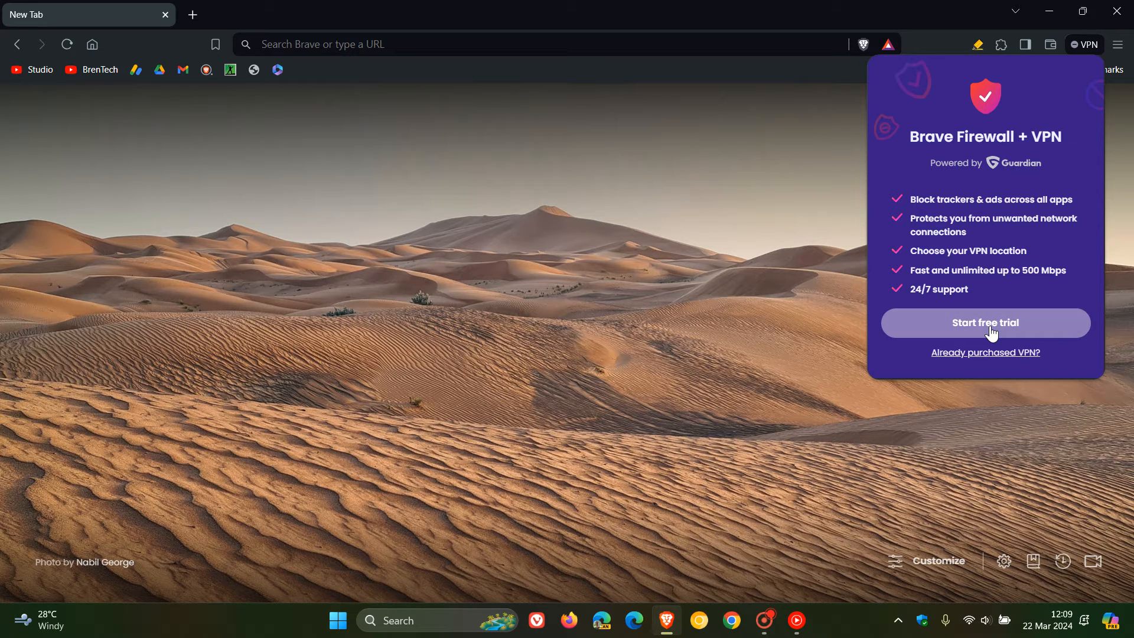
mouse_move(783, 297)
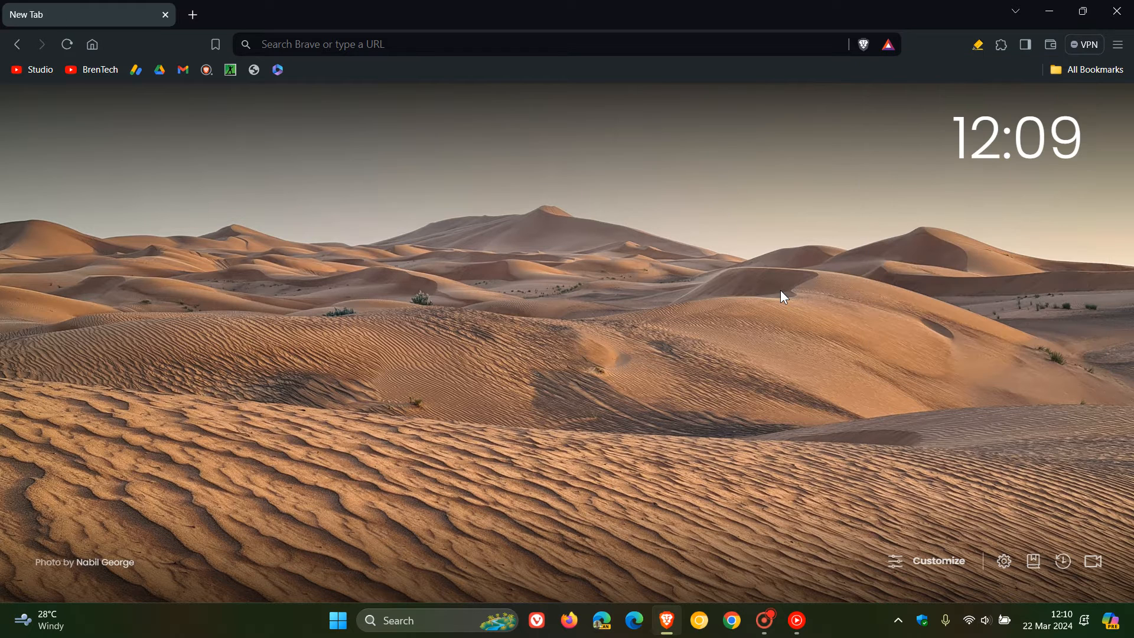
left_click(1084, 44)
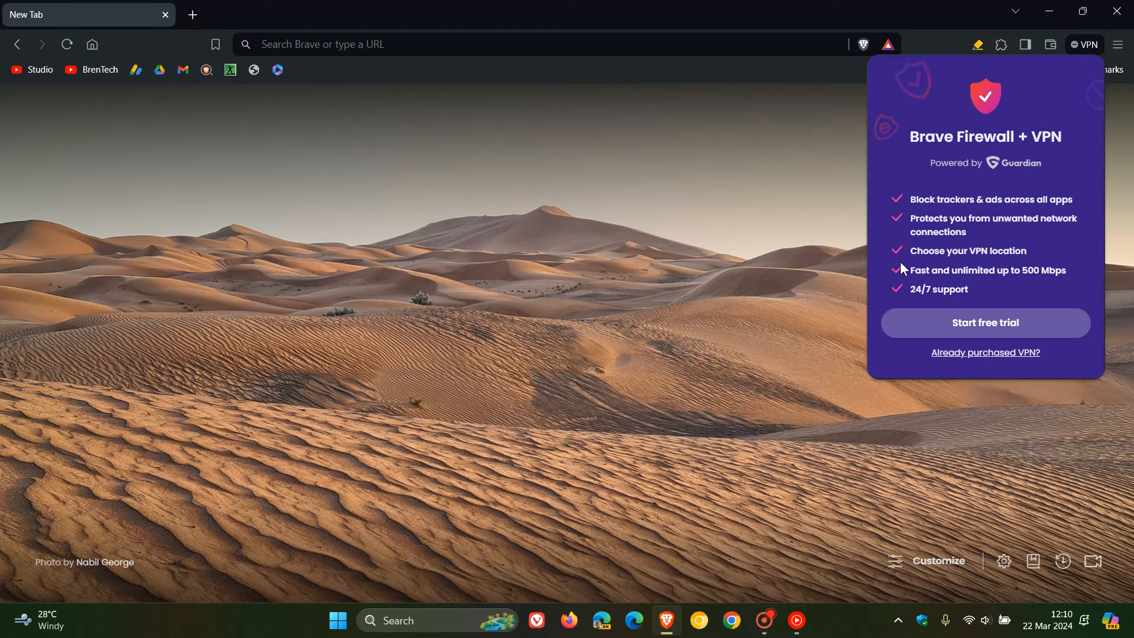
mouse_move(777, 293)
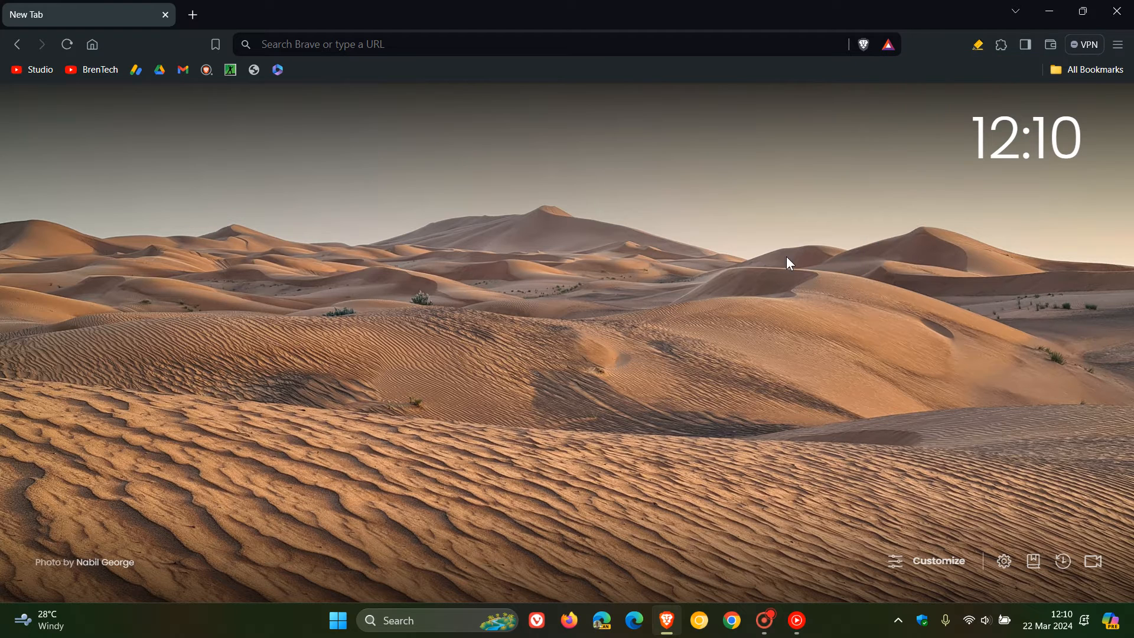
mouse_move(786, 240)
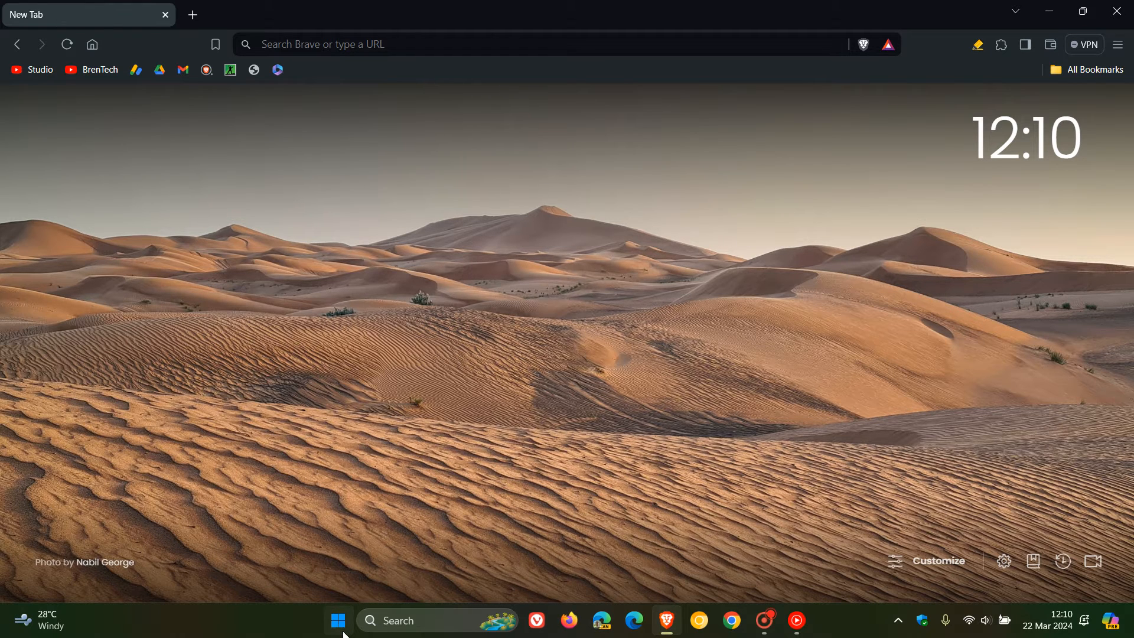
Open the Windows Tools folder from Start's pinned apps and select Services
left_click(336, 621)
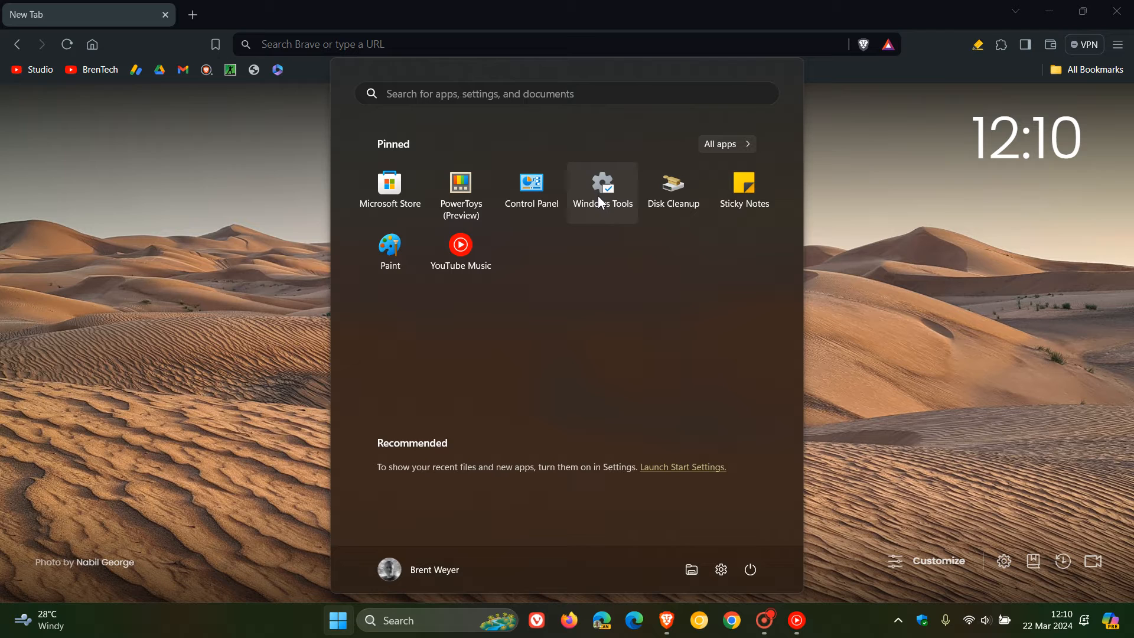
left_click(602, 183)
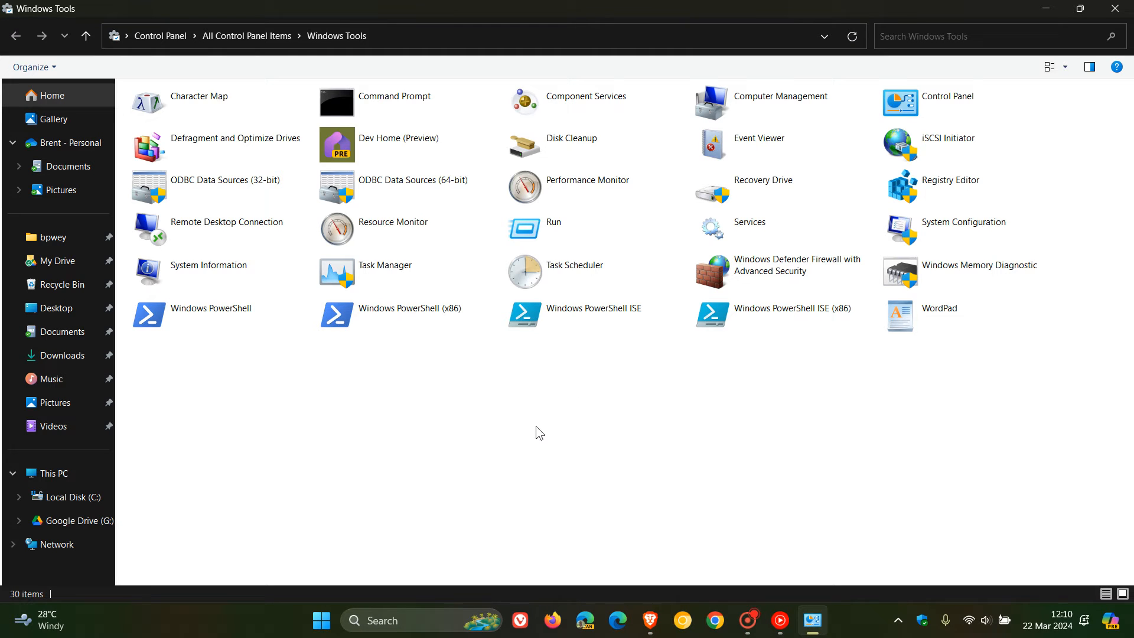
mouse_move(795, 252)
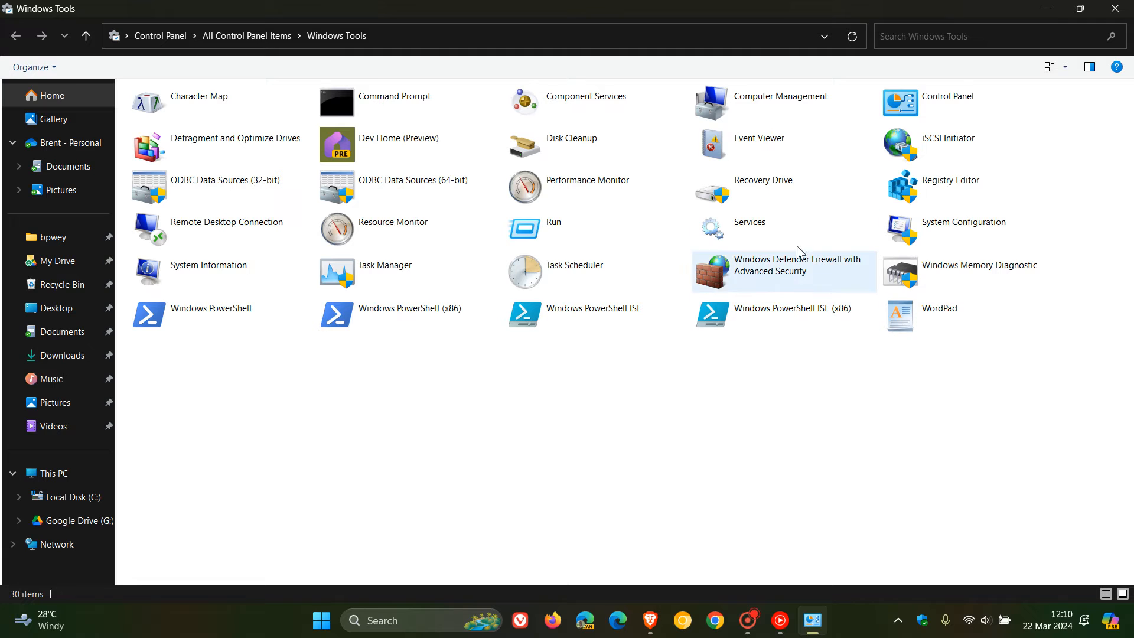
left_click(749, 222)
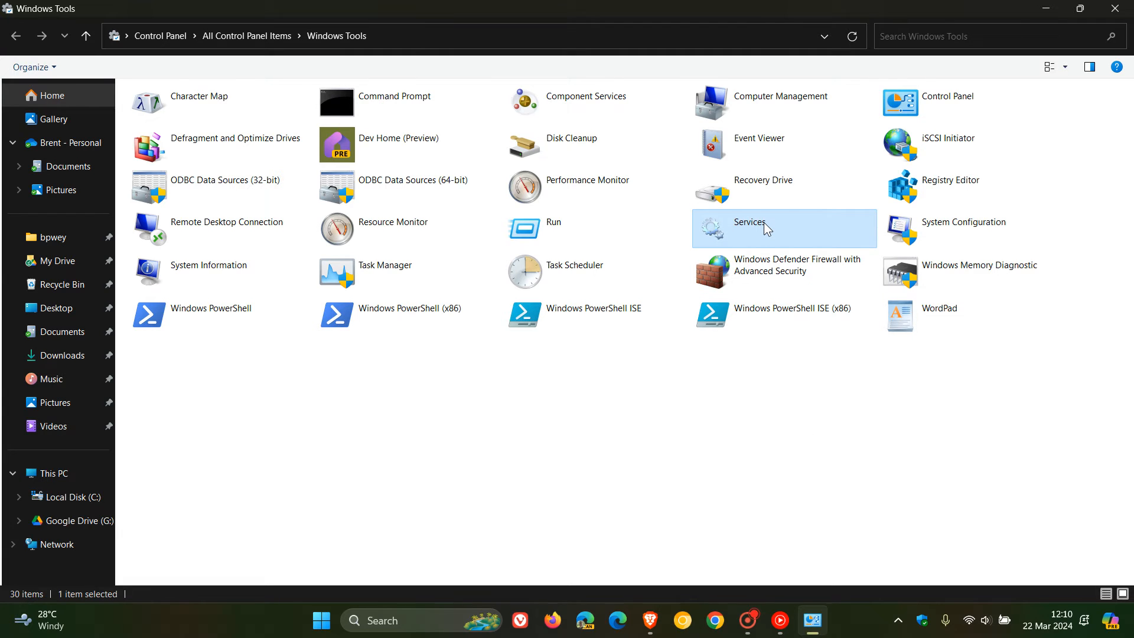
Launch the Services console and scroll the list toward the Brave service entries
double_click(750, 222)
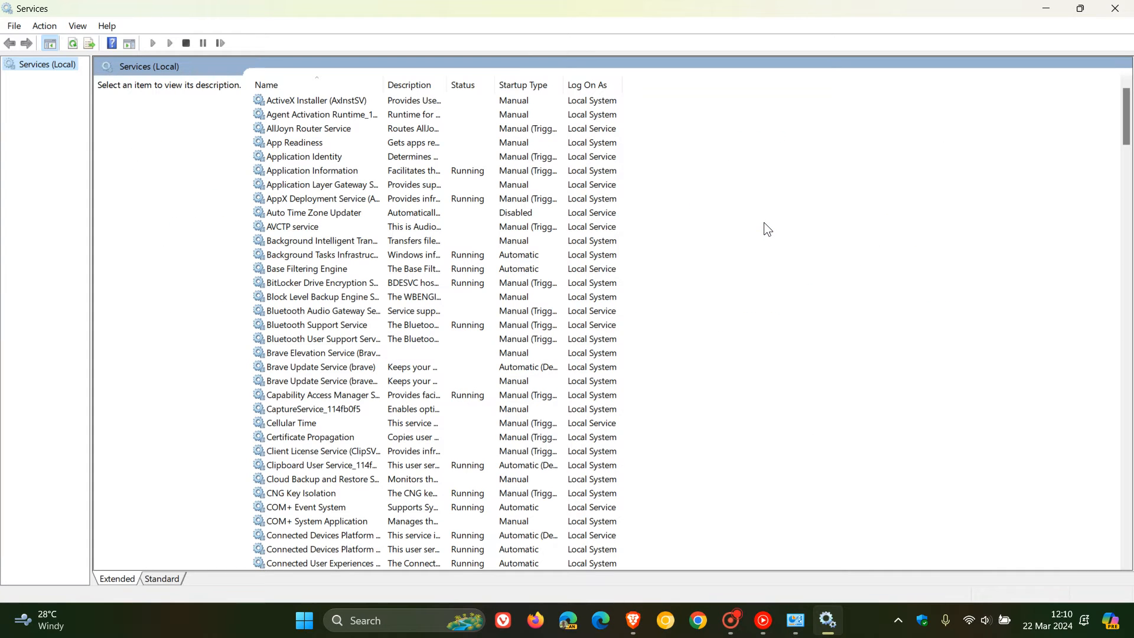
mouse_move(750, 218)
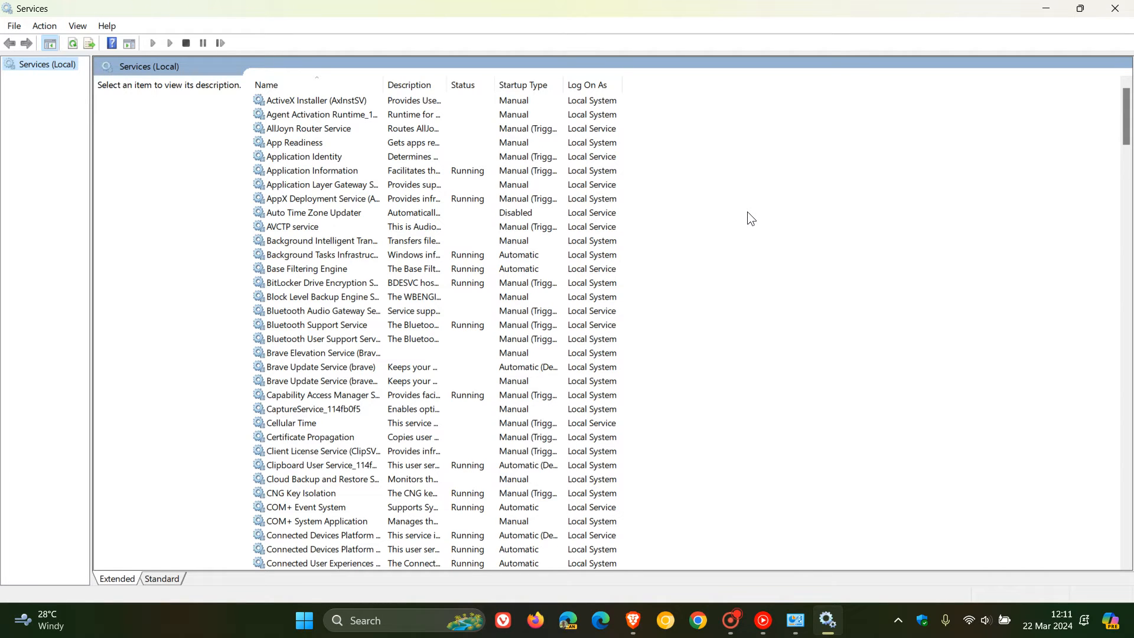
mouse_move(750, 310)
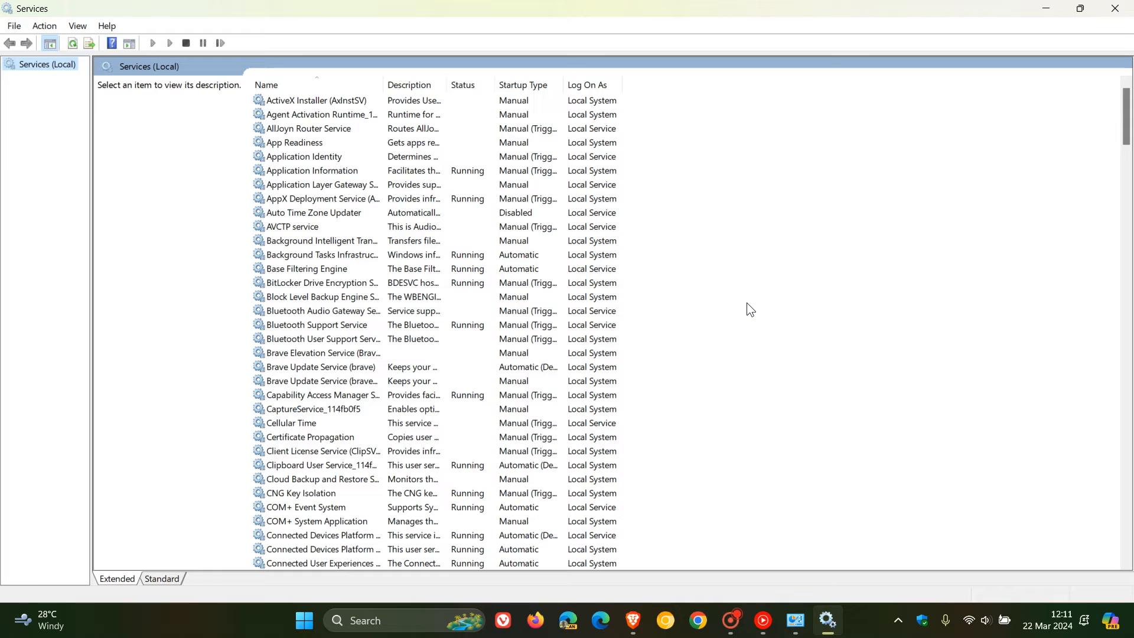
mouse_move(679, 277)
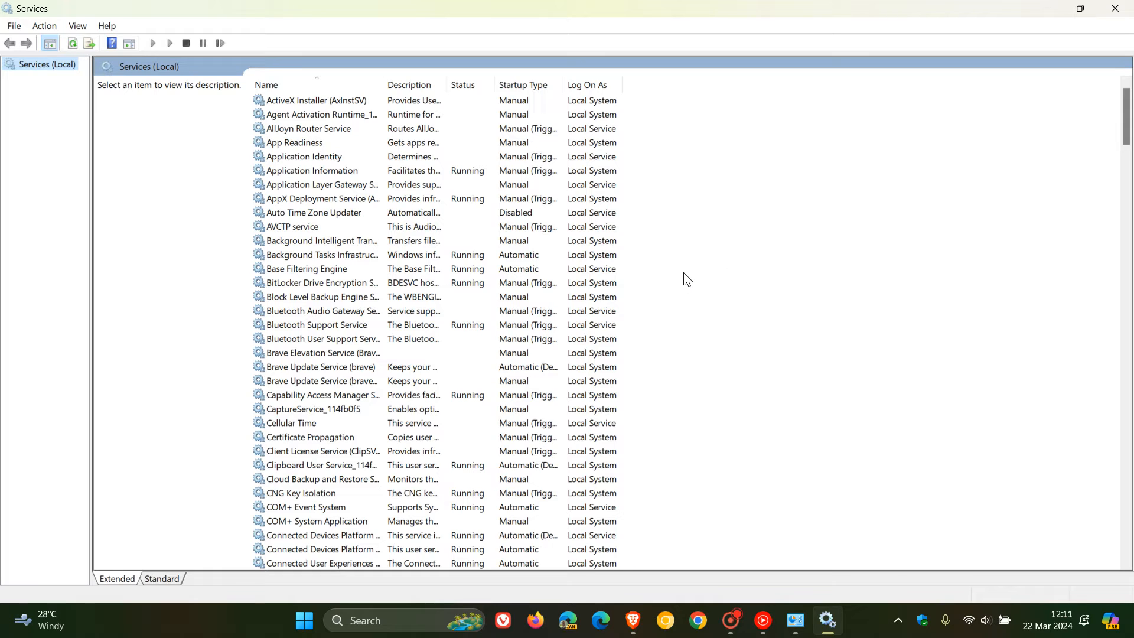
scroll("down", 3)
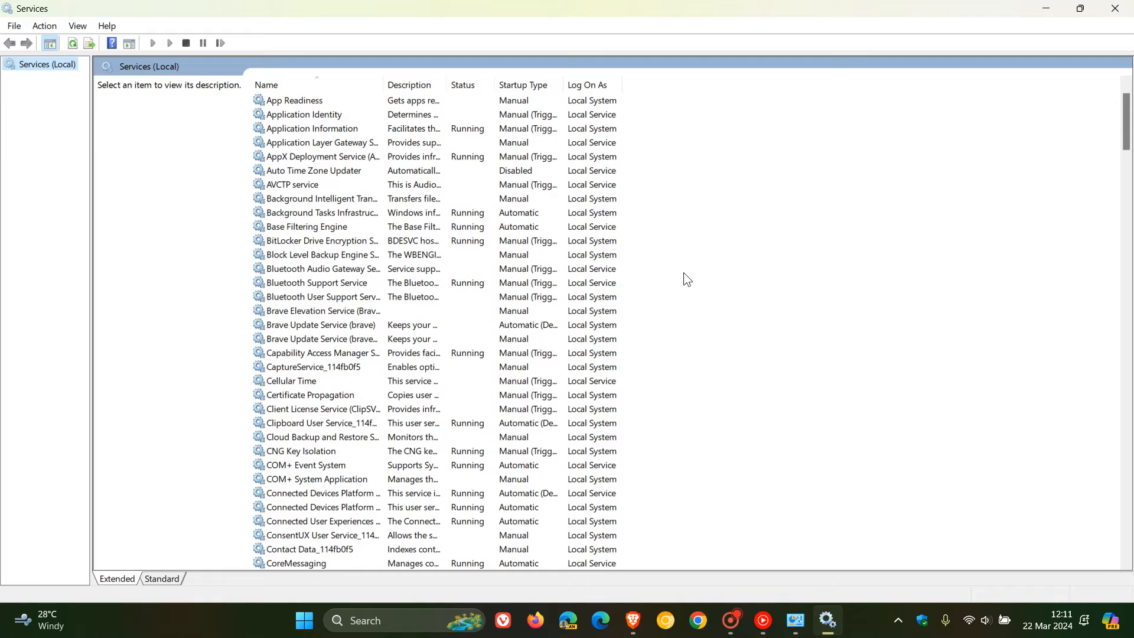
mouse_move(323, 310)
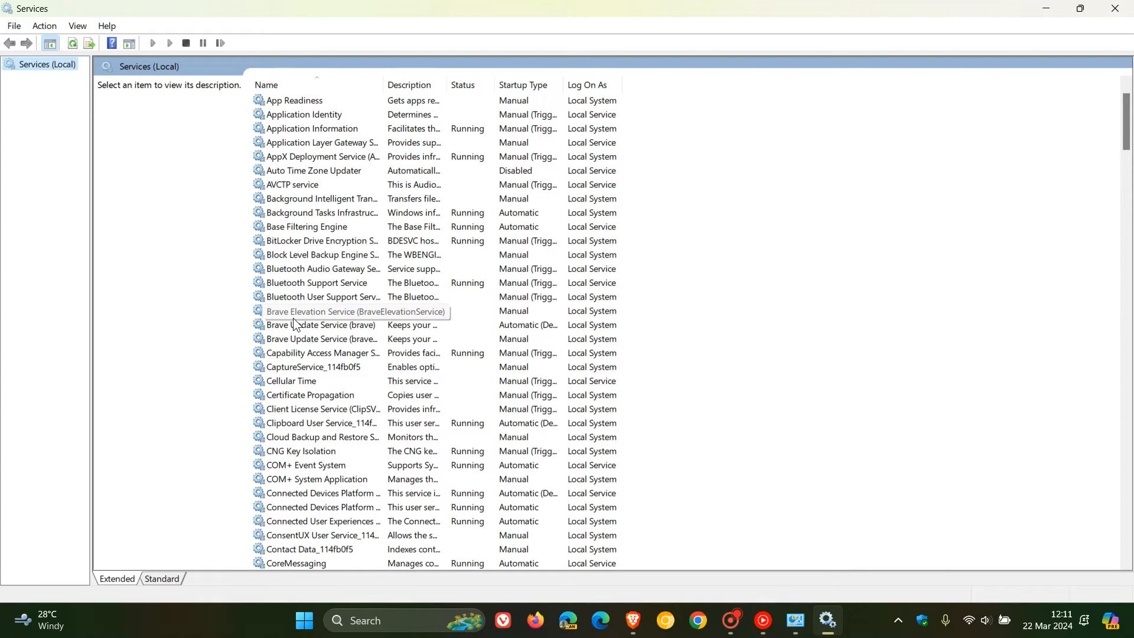
mouse_move(294, 334)
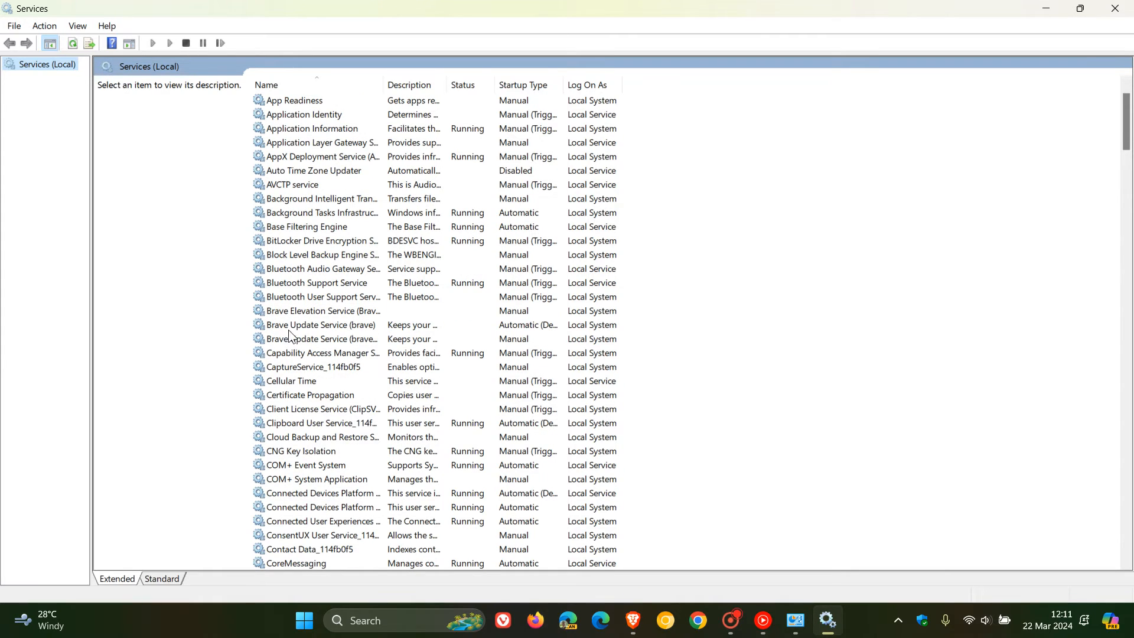
mouse_move(347, 340)
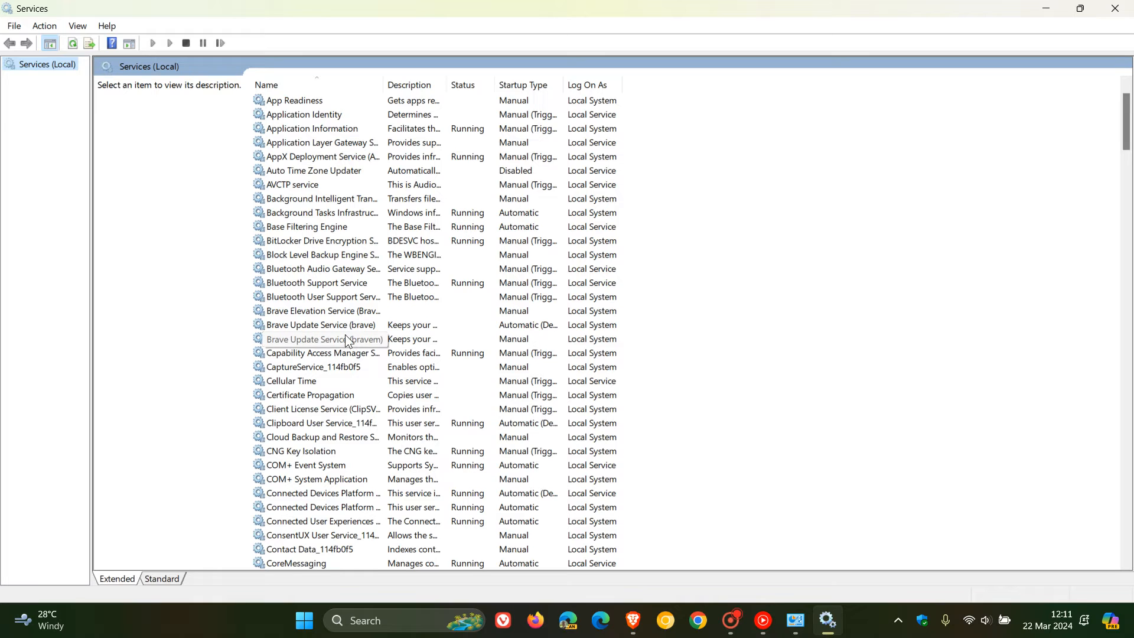
mouse_move(369, 324)
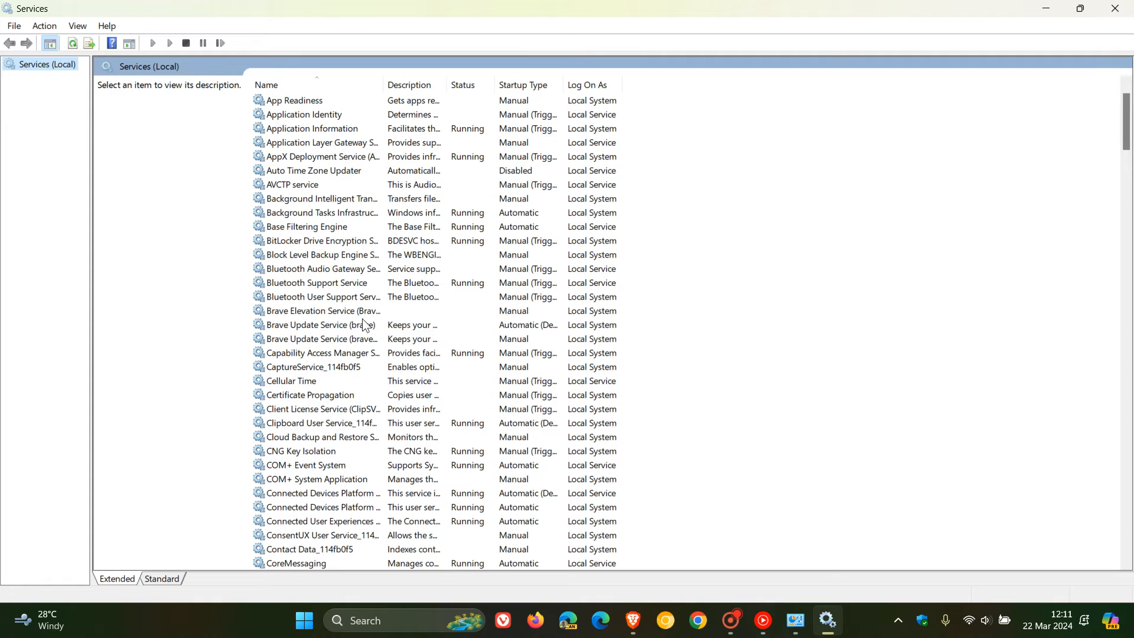
mouse_move(357, 310)
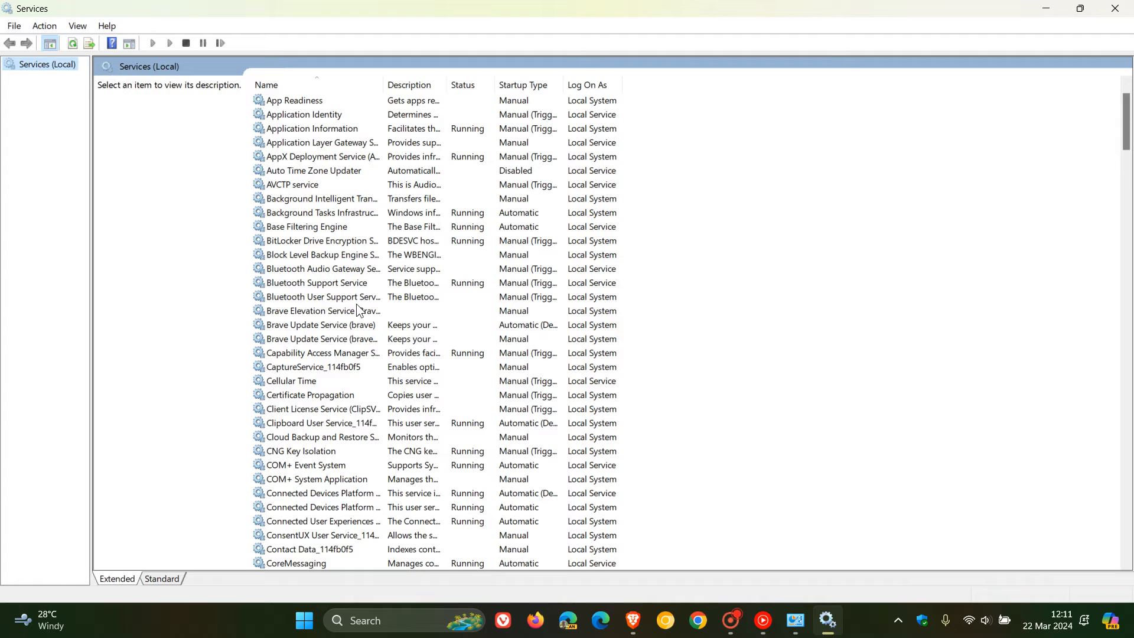
mouse_move(841, 314)
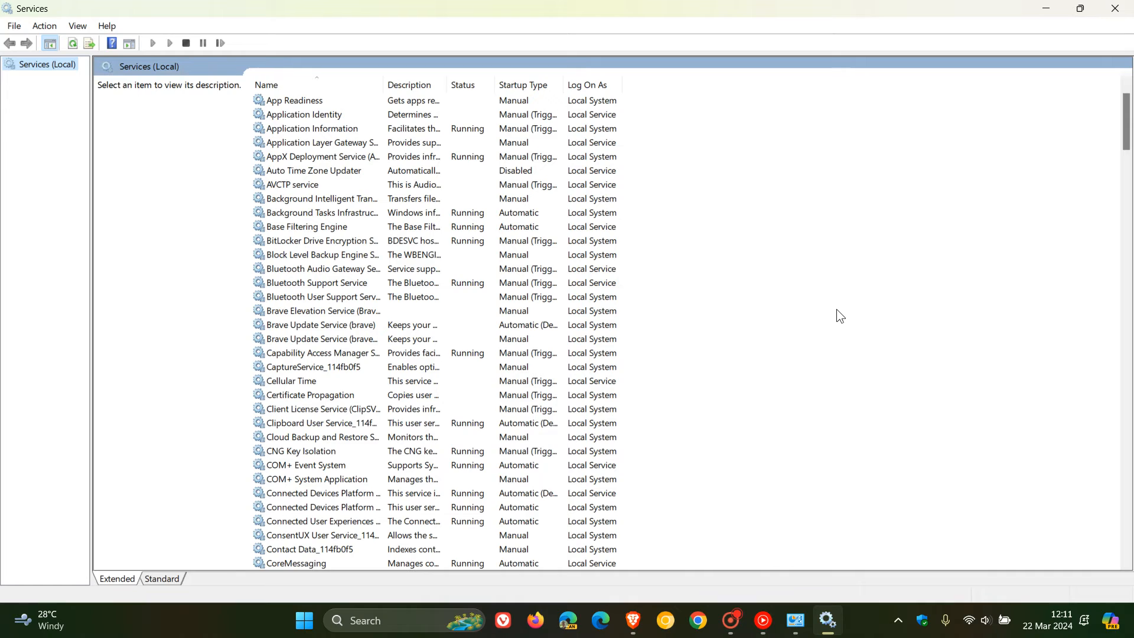
mouse_move(682, 302)
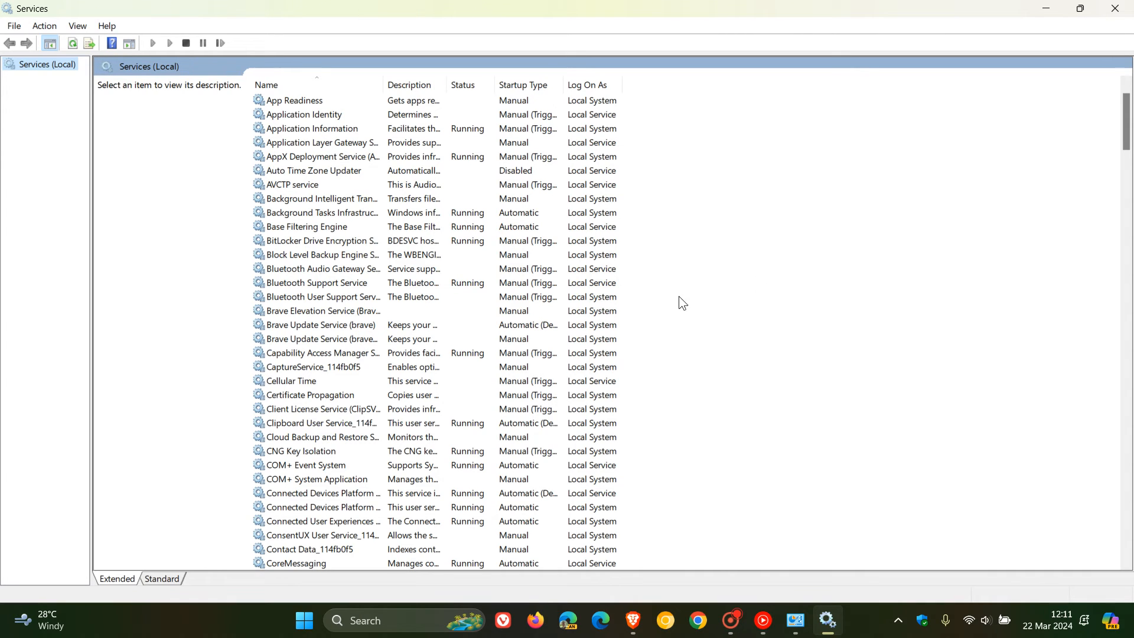
mouse_move(796, 285)
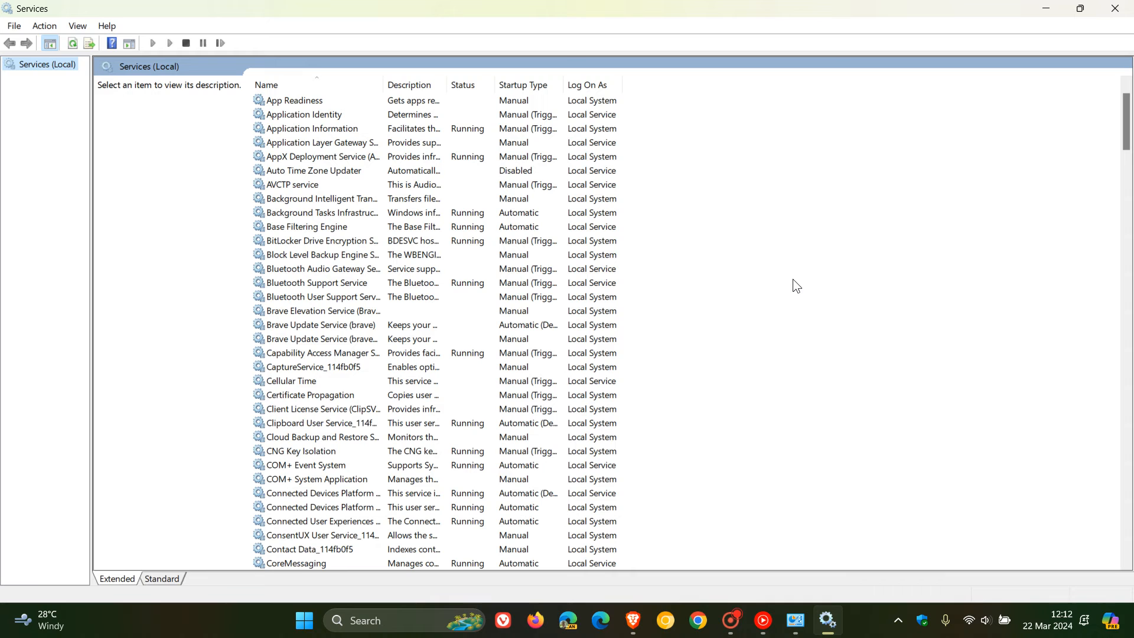
mouse_move(993, 128)
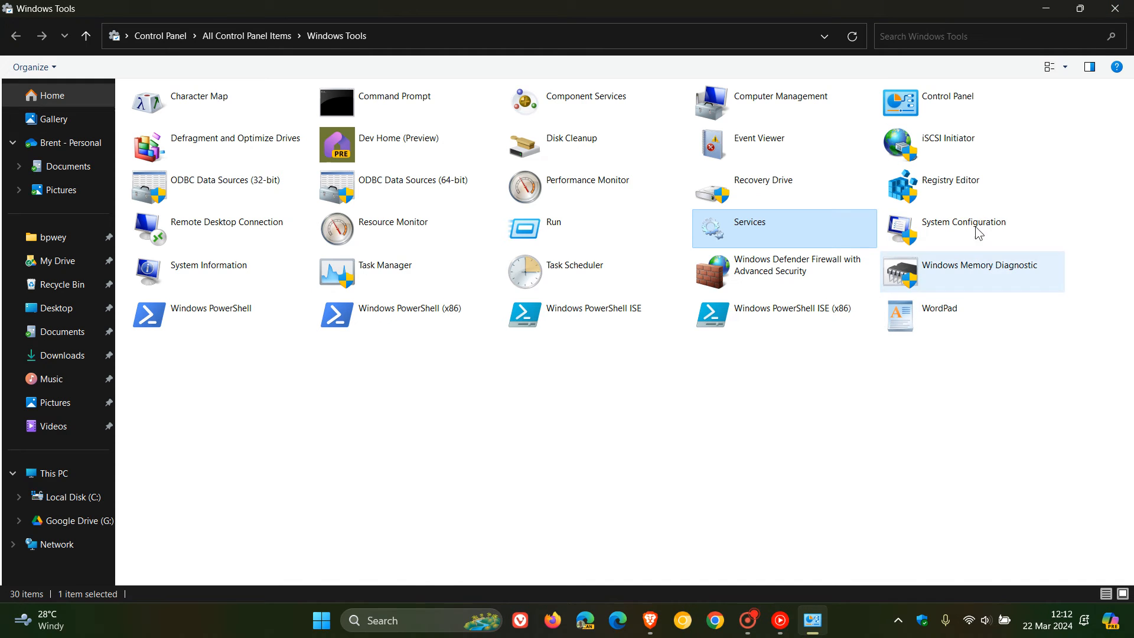
Open Windows Settings from the taskbar
left_click(648, 619)
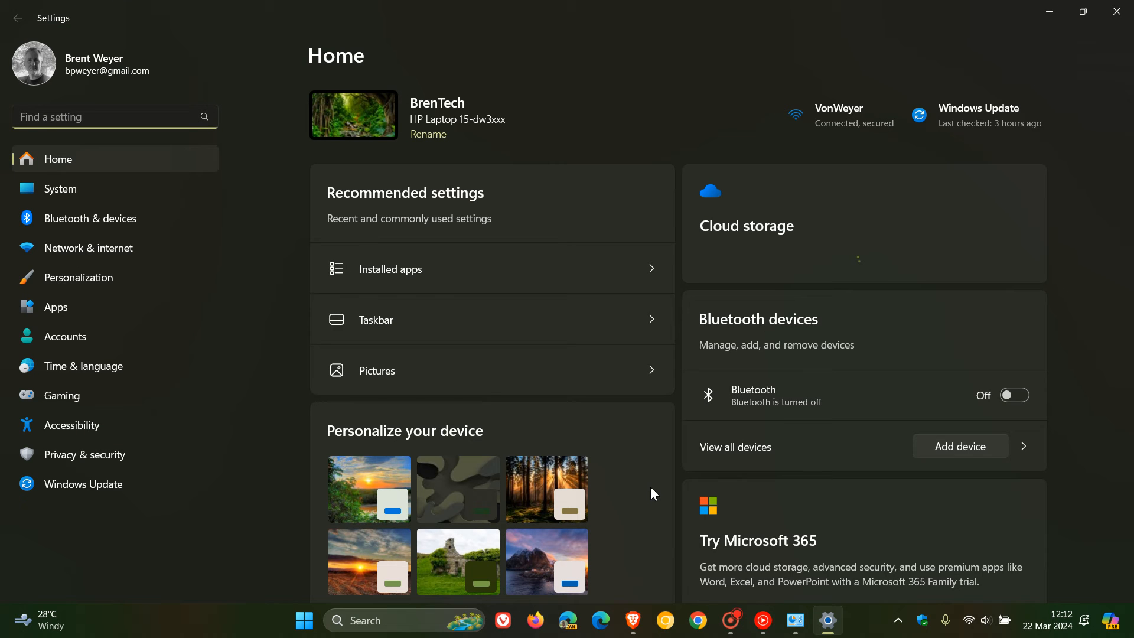
mouse_move(103, 311)
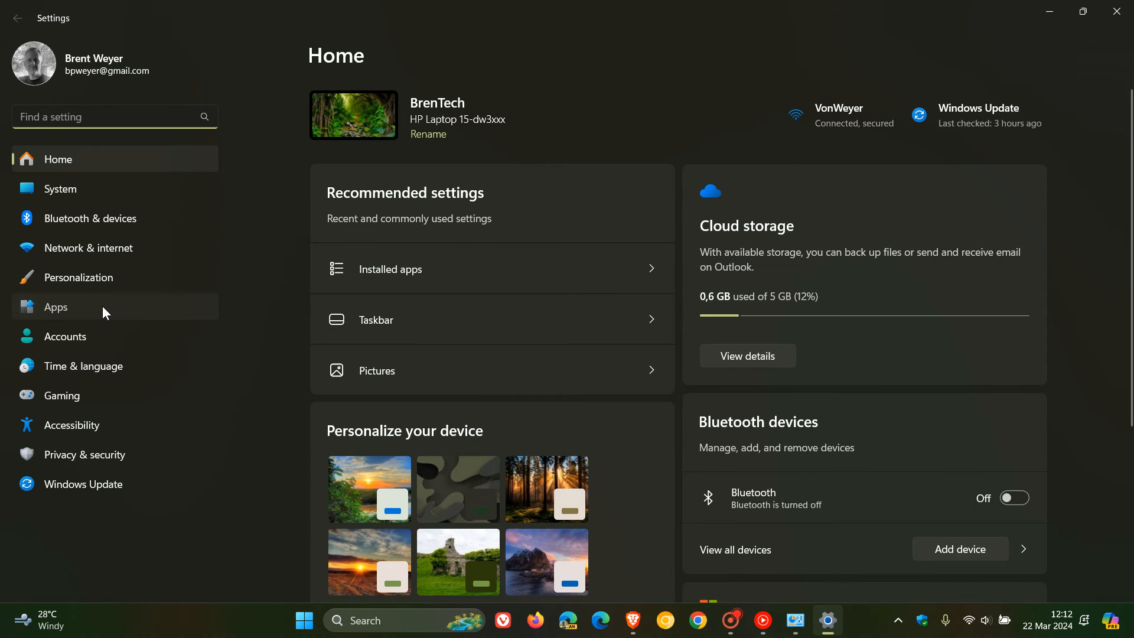
Review the Startup apps list, confirming no Brave entry, then minimize Settings
left_click(56, 307)
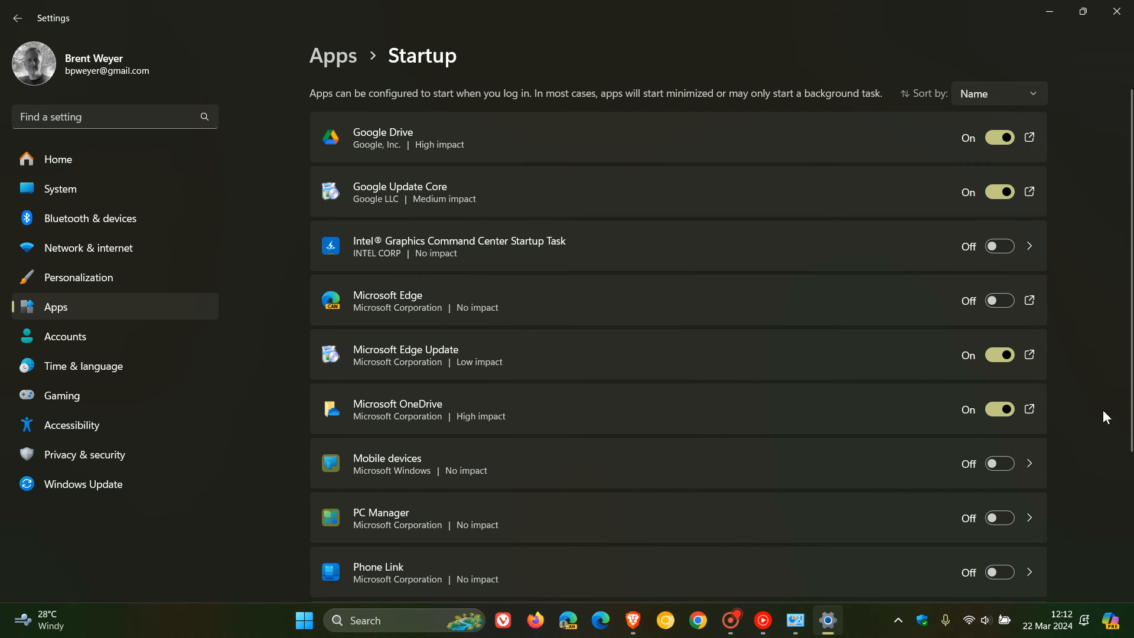
mouse_move(1084, 243)
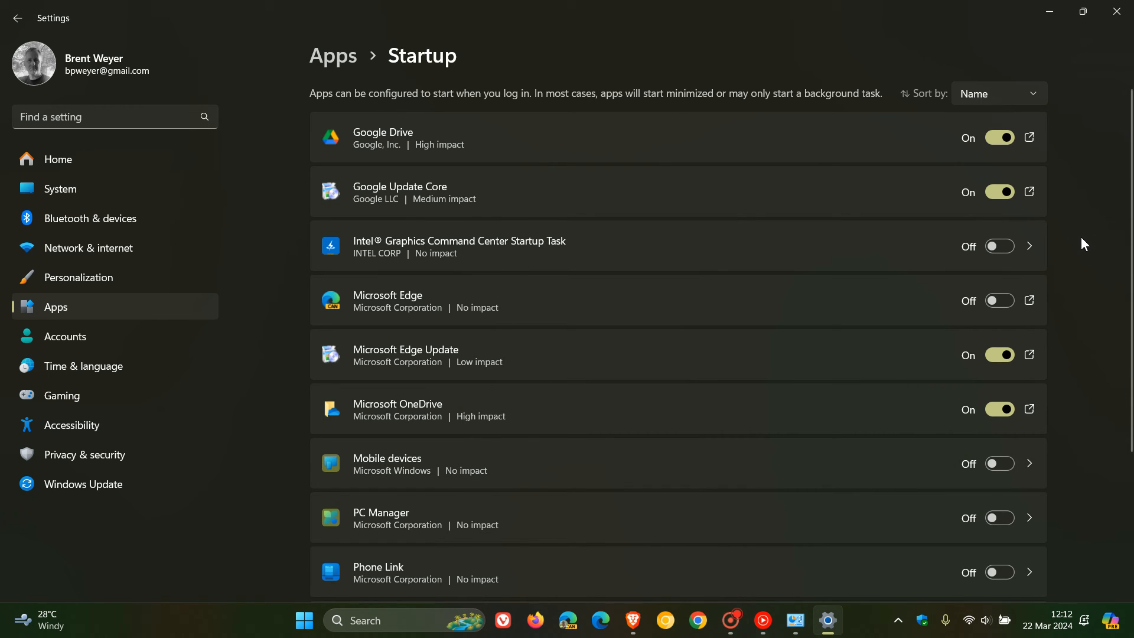
scroll("down", 3)
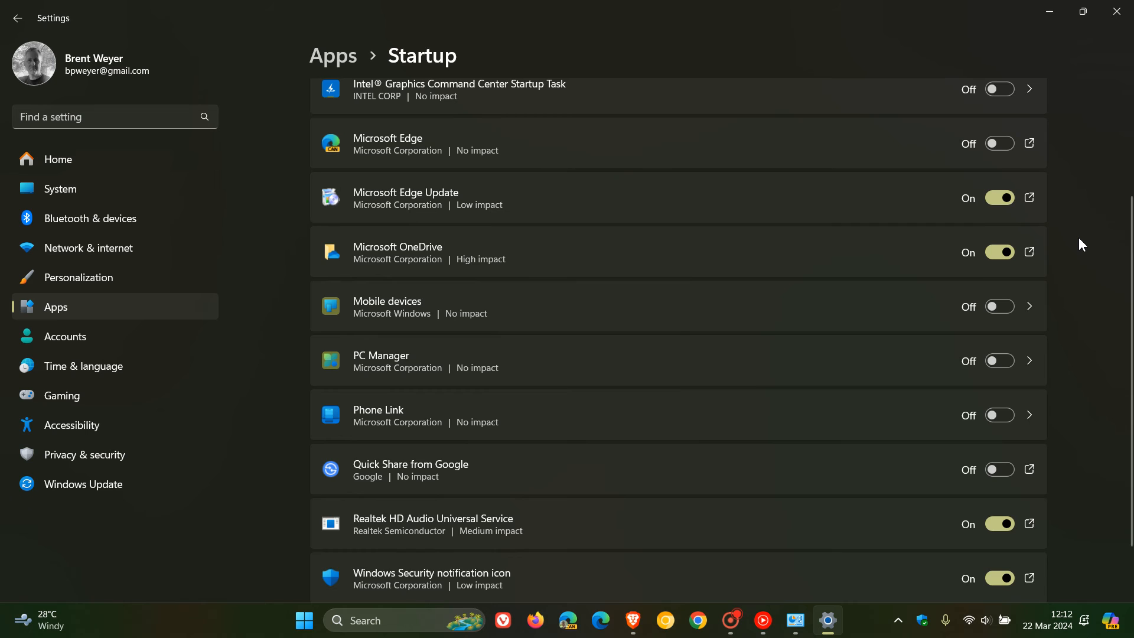
scroll("up", 3)
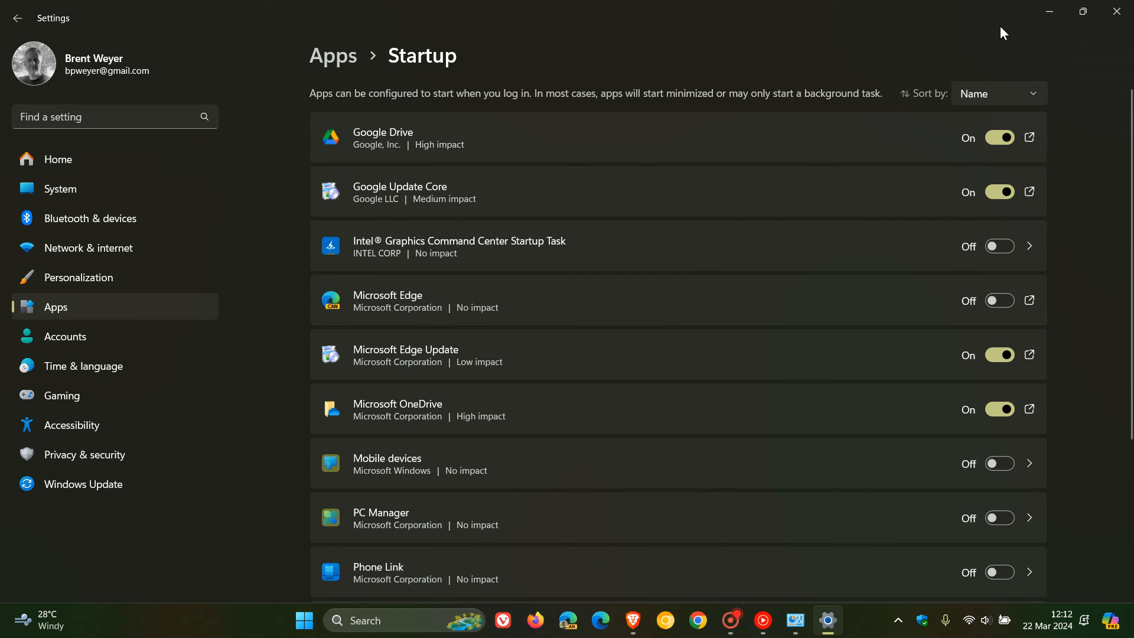
mouse_move(811, 55)
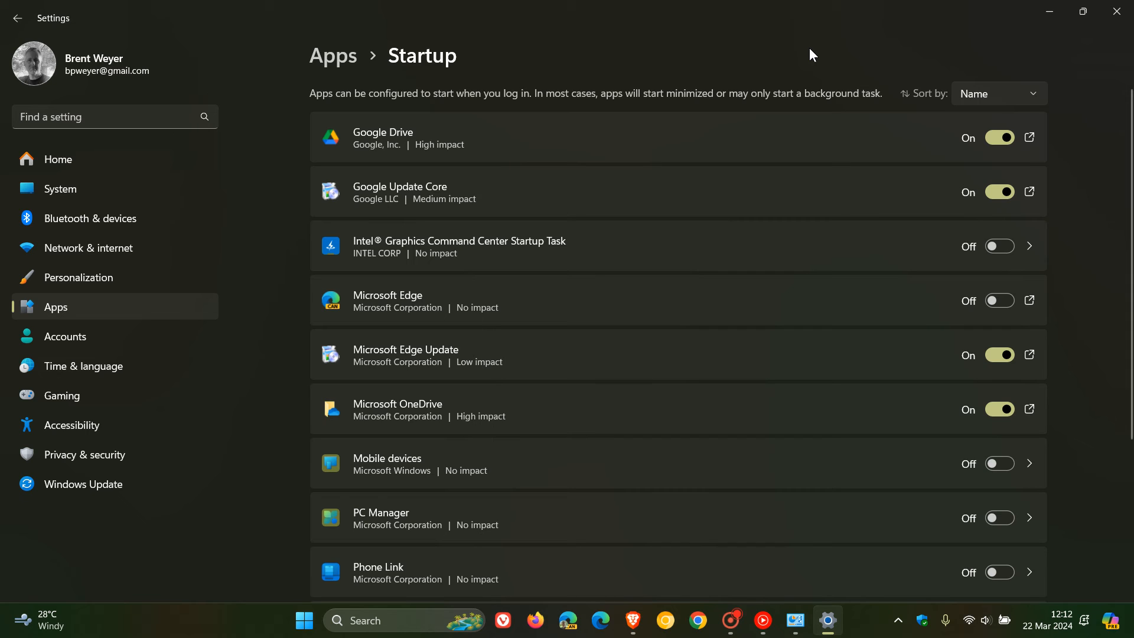
mouse_move(753, 25)
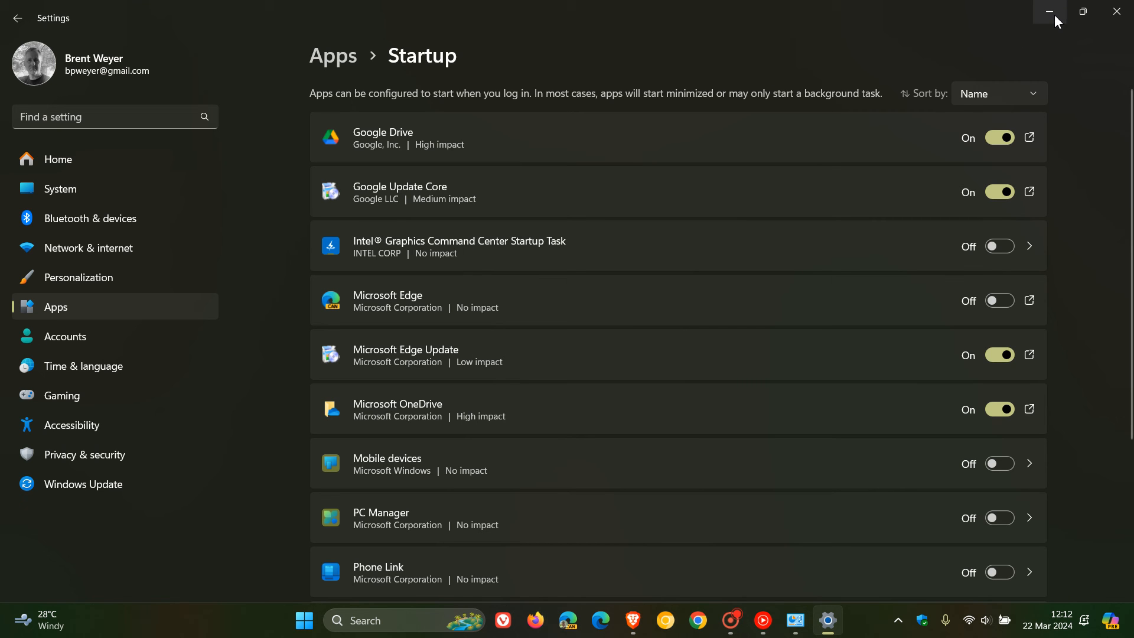
left_click(1050, 12)
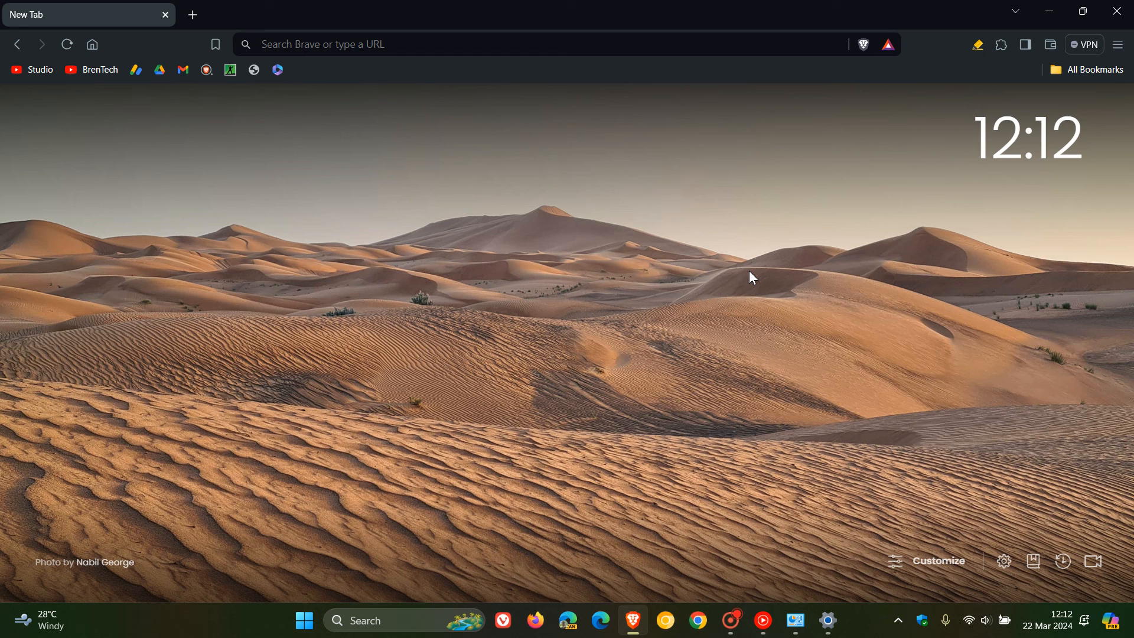
mouse_move(806, 269)
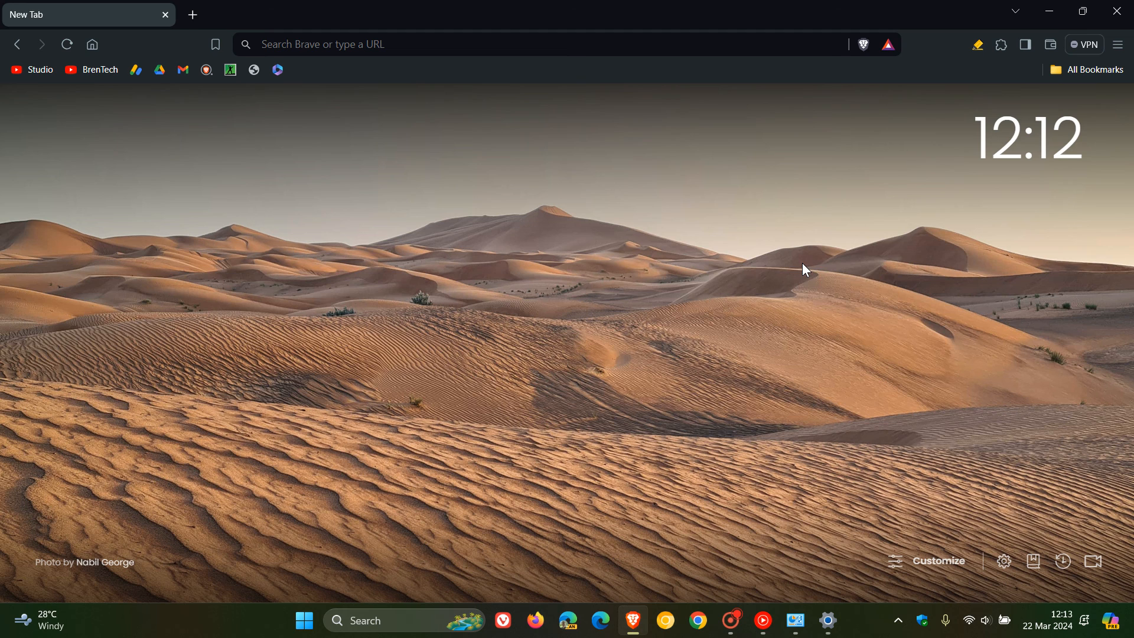
Show the Brave Firewall + VPN offer panel with its free trial option
left_click(1083, 44)
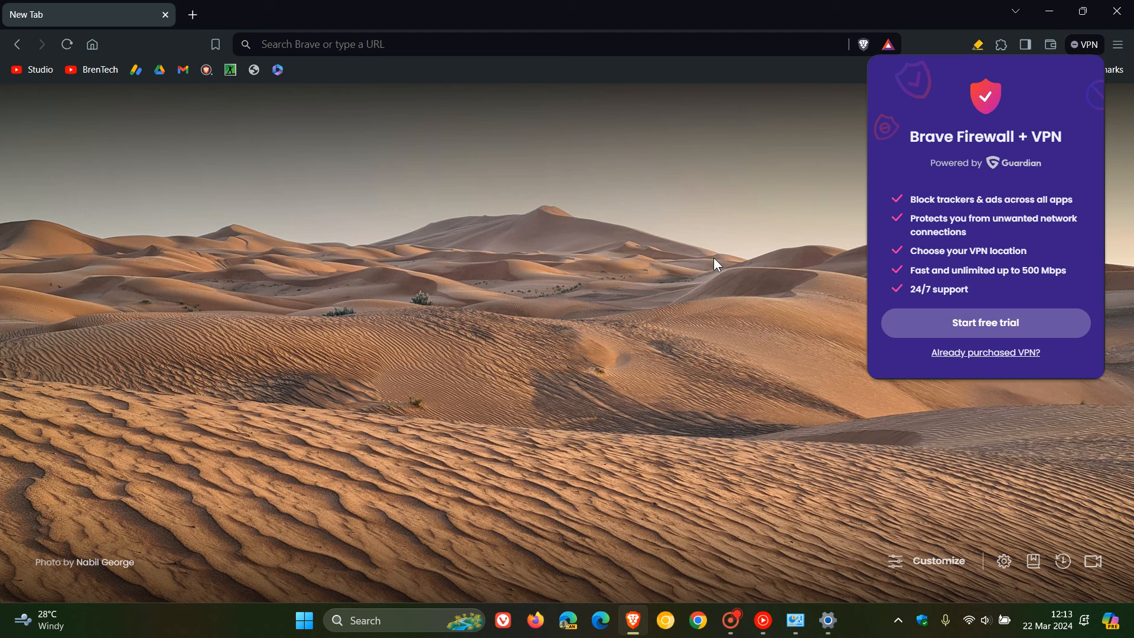